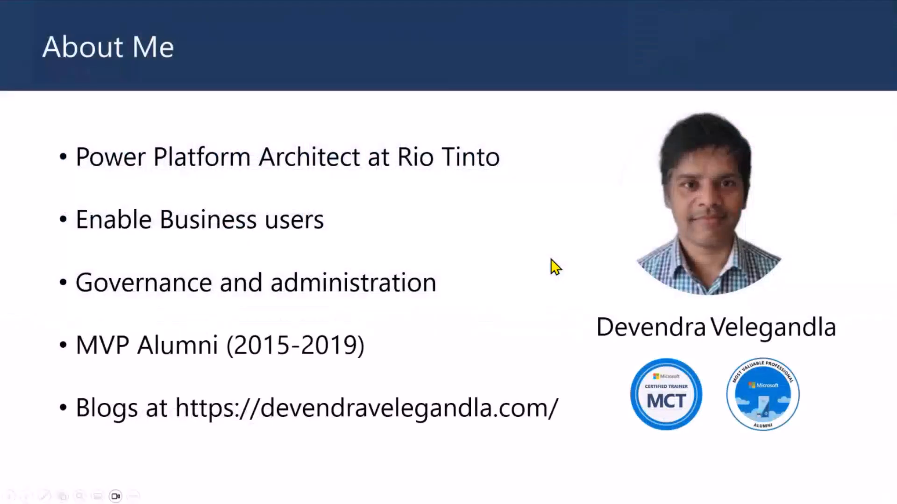
- Advance the slideshow to reveal the Developer environments group's Rules (6) screenshot
key(Right)
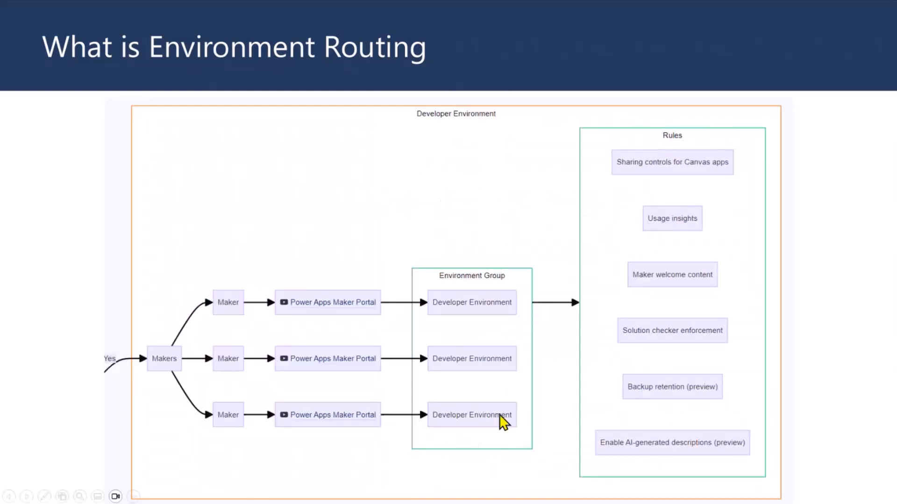
mouse_move(470, 359)
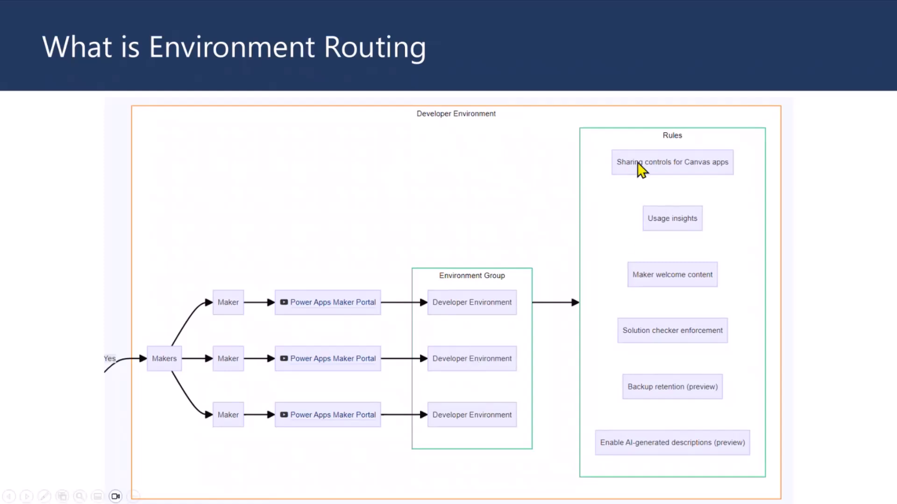
mouse_move(651, 197)
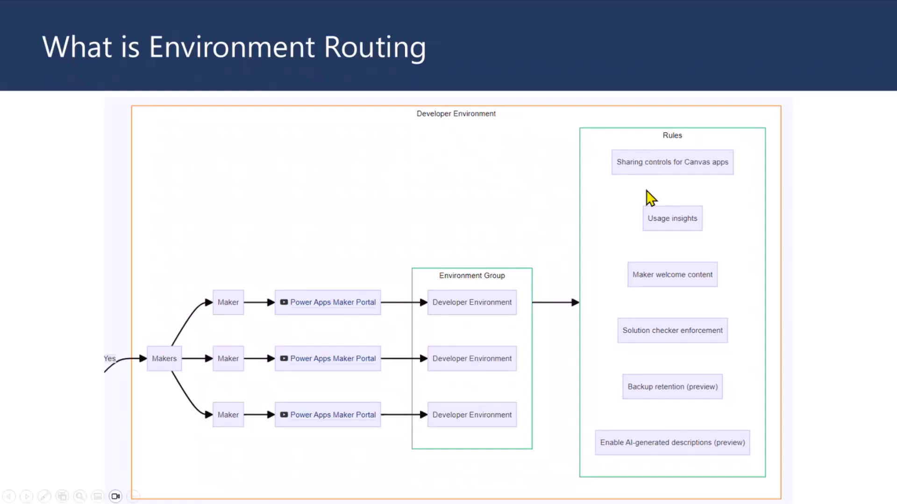
mouse_move(629, 189)
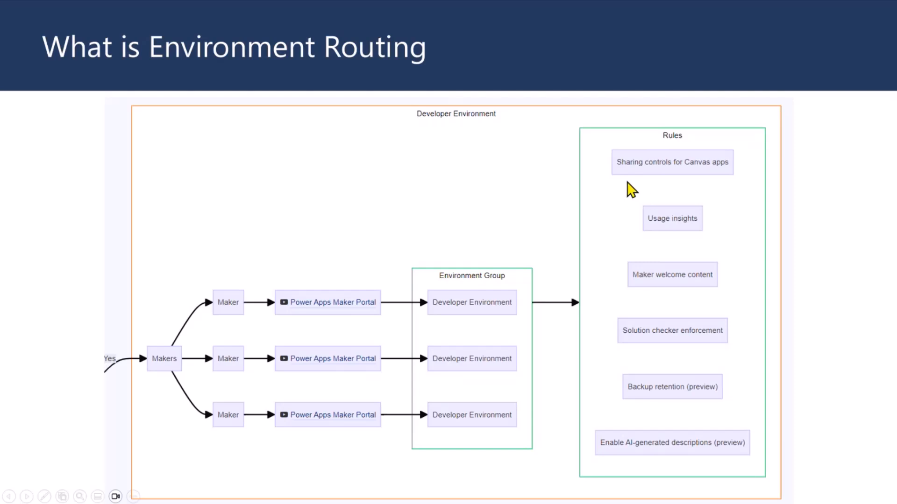
mouse_move(687, 175)
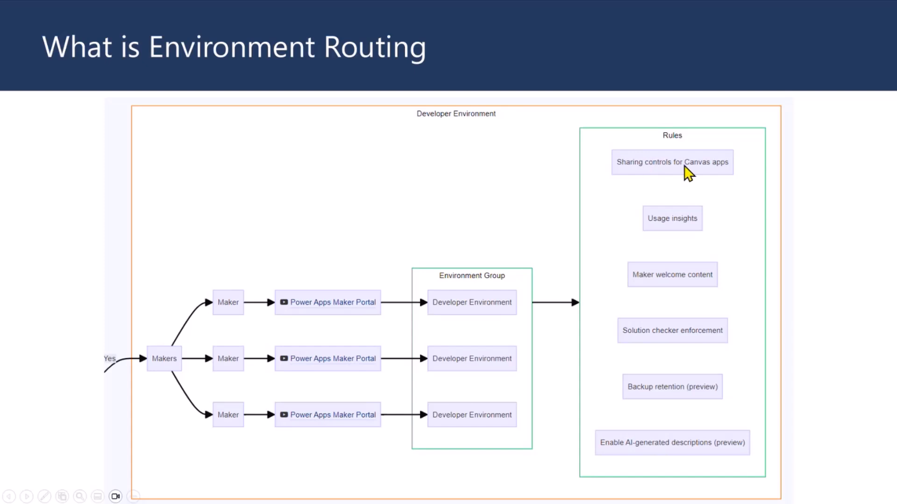
mouse_move(604, 177)
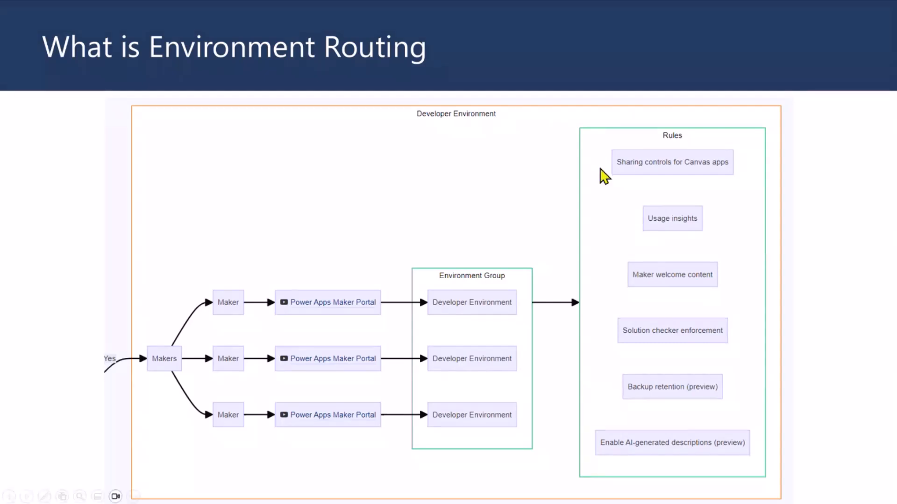
mouse_move(673, 179)
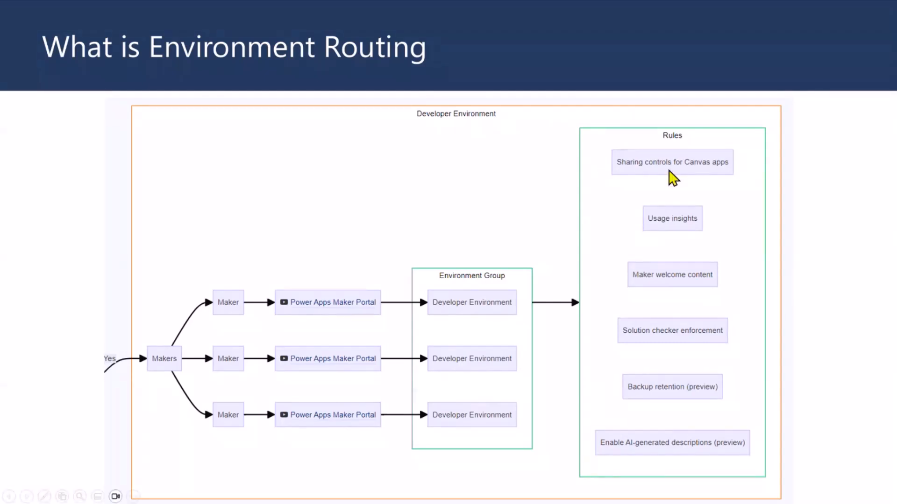
mouse_move(646, 190)
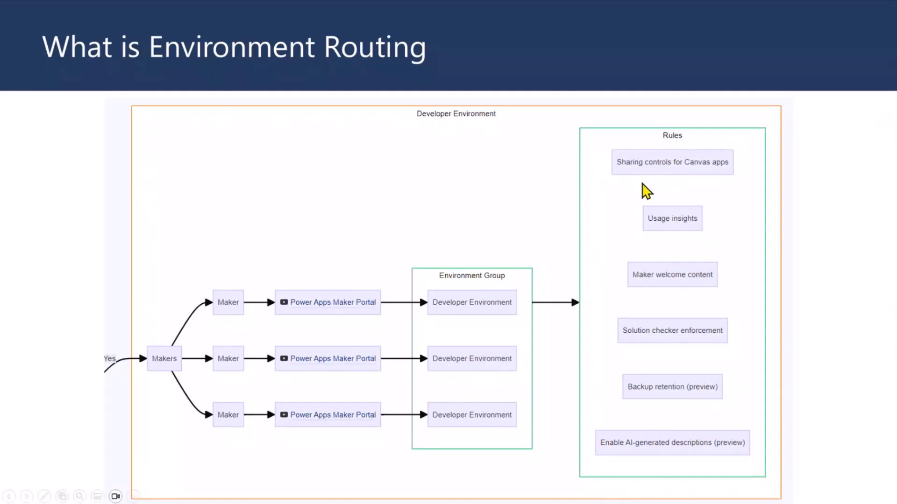
mouse_move(641, 171)
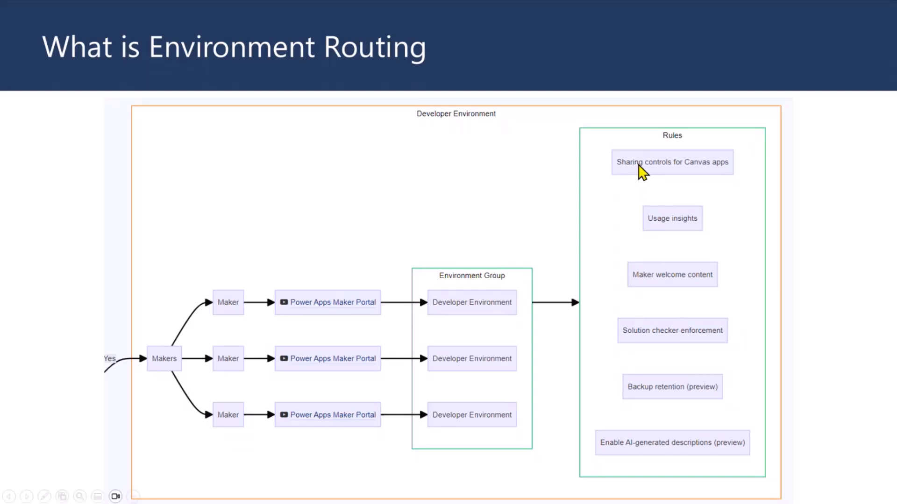
mouse_move(665, 261)
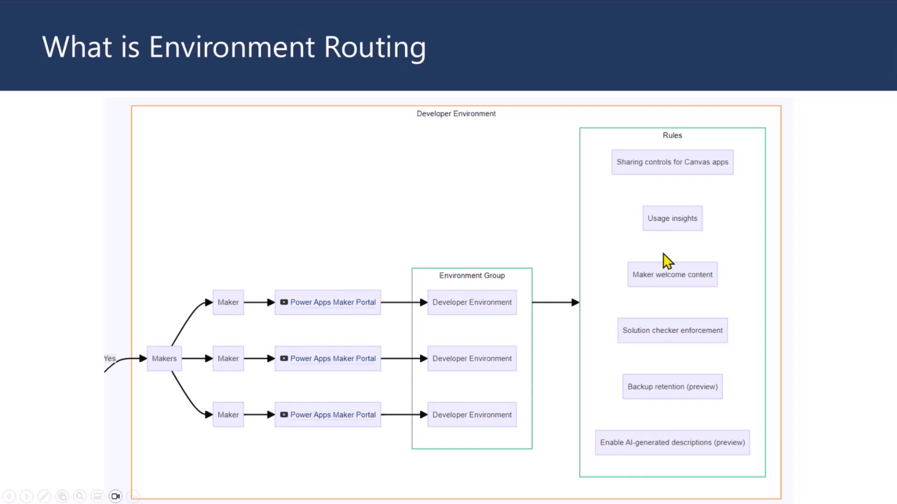
mouse_move(687, 251)
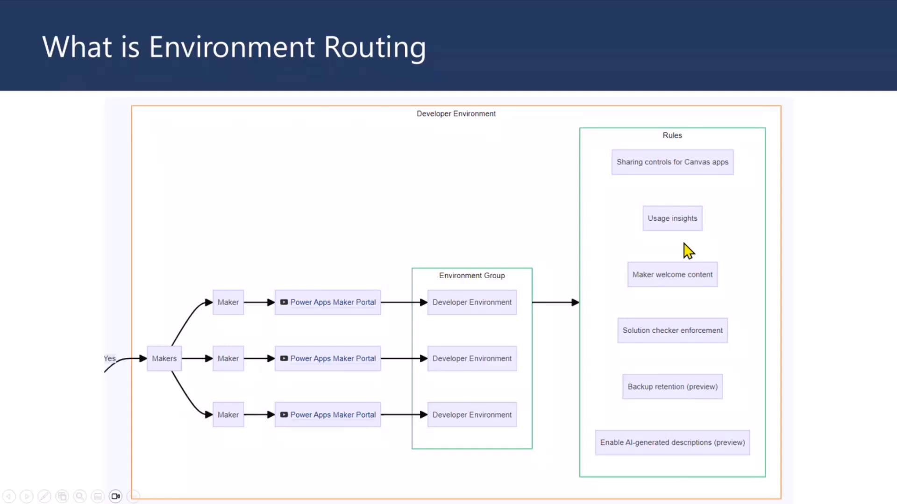
mouse_move(691, 302)
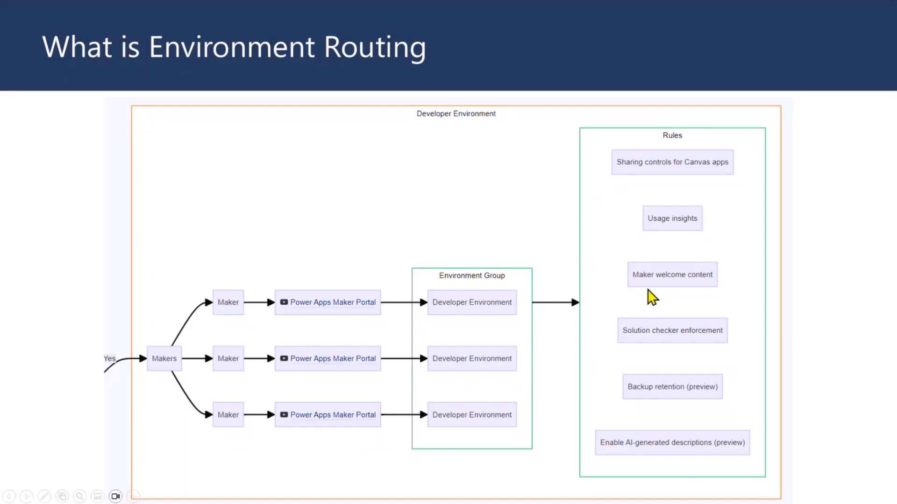
mouse_move(703, 291)
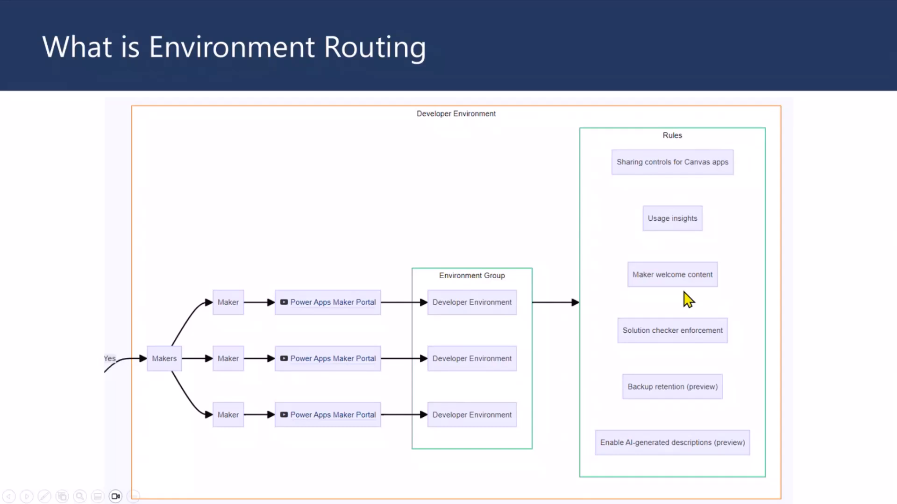
mouse_move(671, 294)
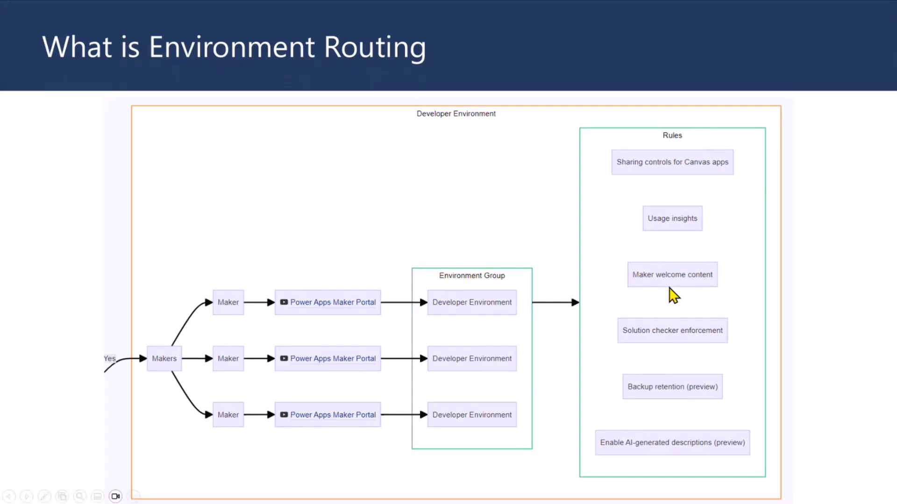
mouse_move(709, 295)
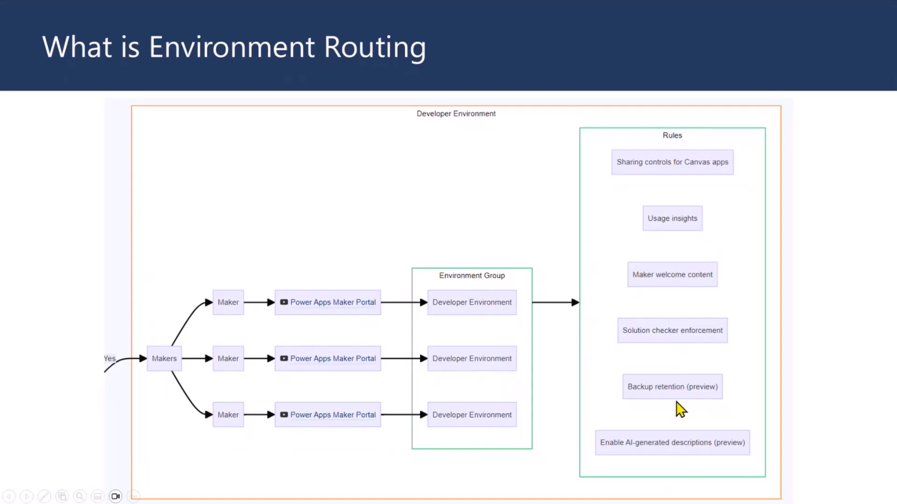
mouse_move(705, 468)
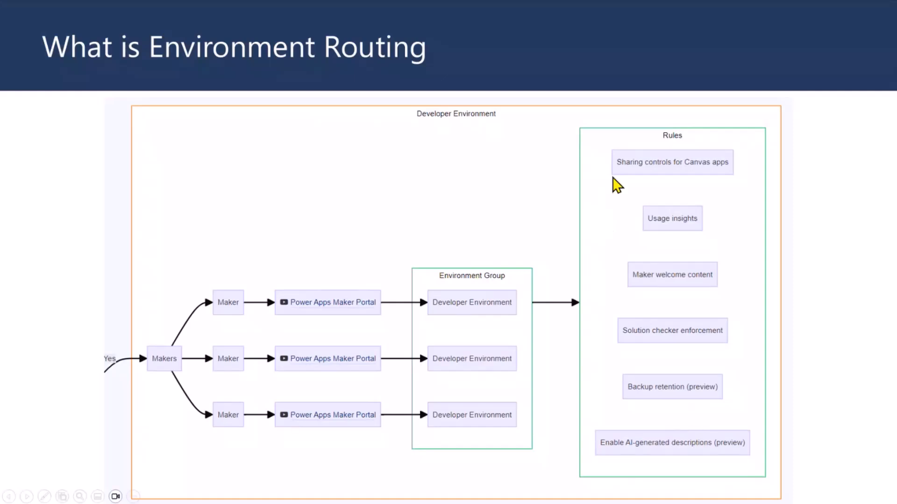
mouse_move(608, 324)
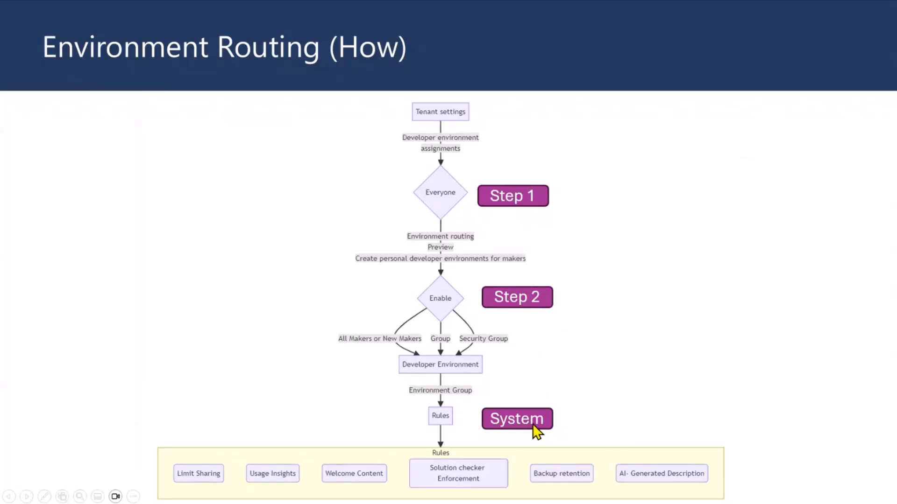
mouse_move(526, 215)
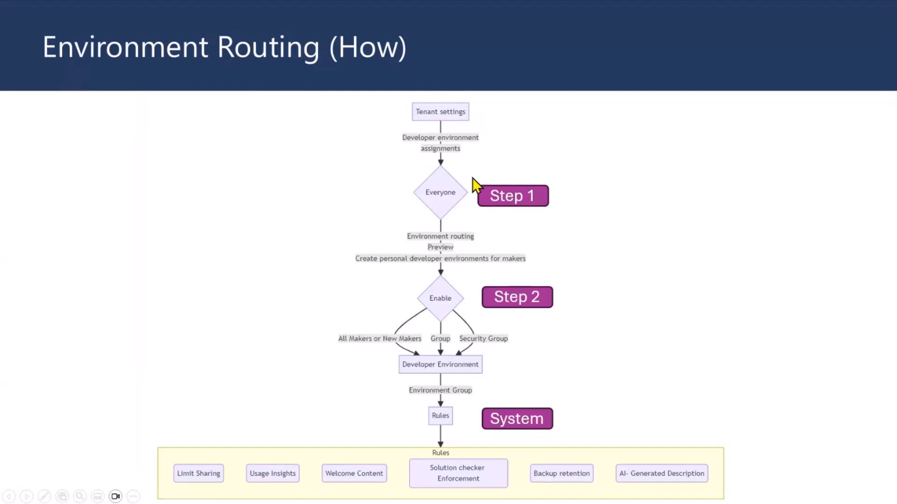
mouse_move(473, 183)
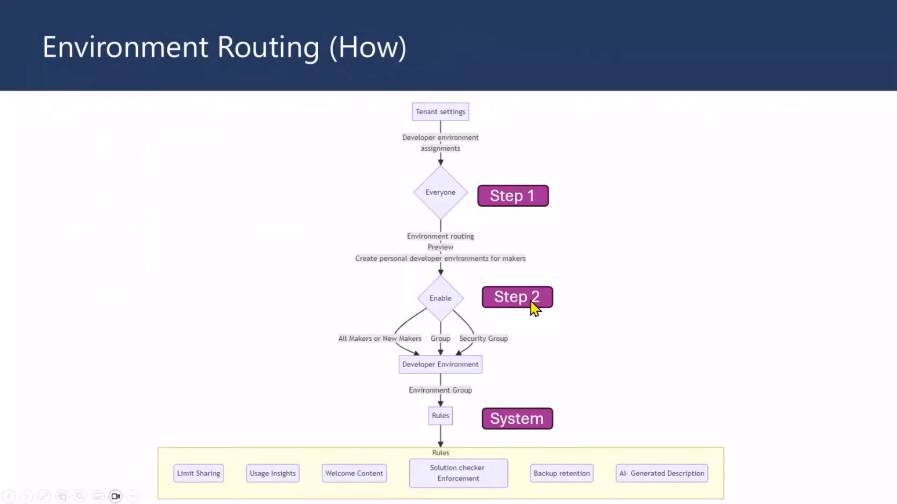
mouse_move(555, 443)
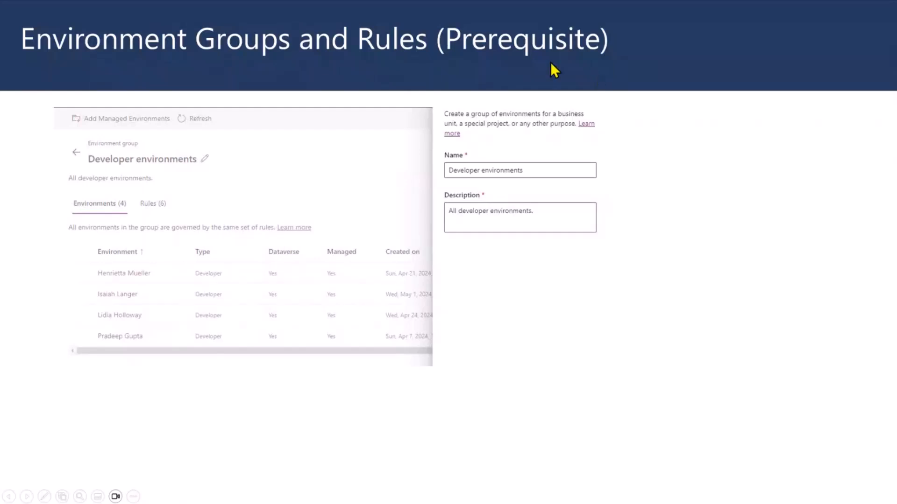
mouse_move(326, 70)
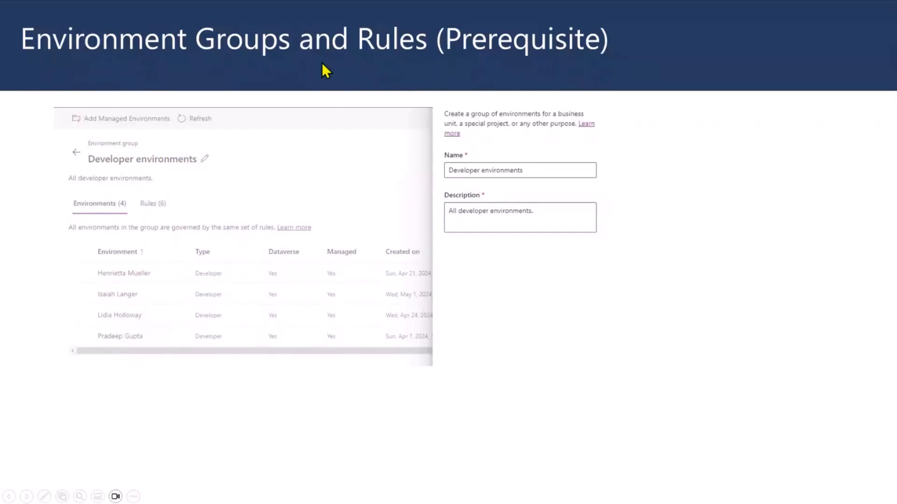
mouse_move(126, 280)
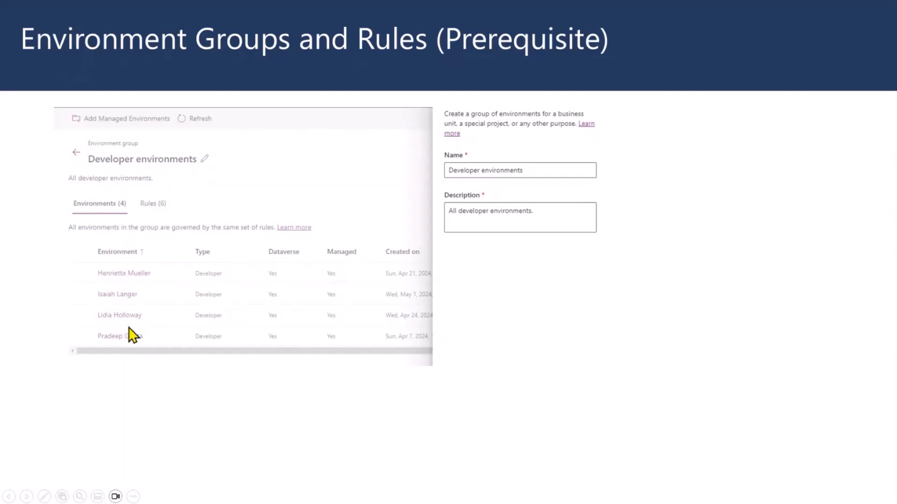
mouse_move(145, 302)
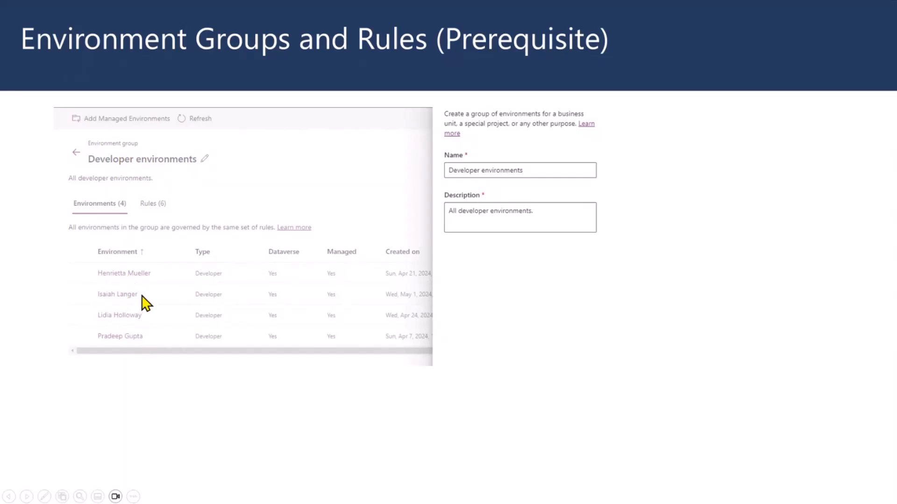
mouse_move(215, 280)
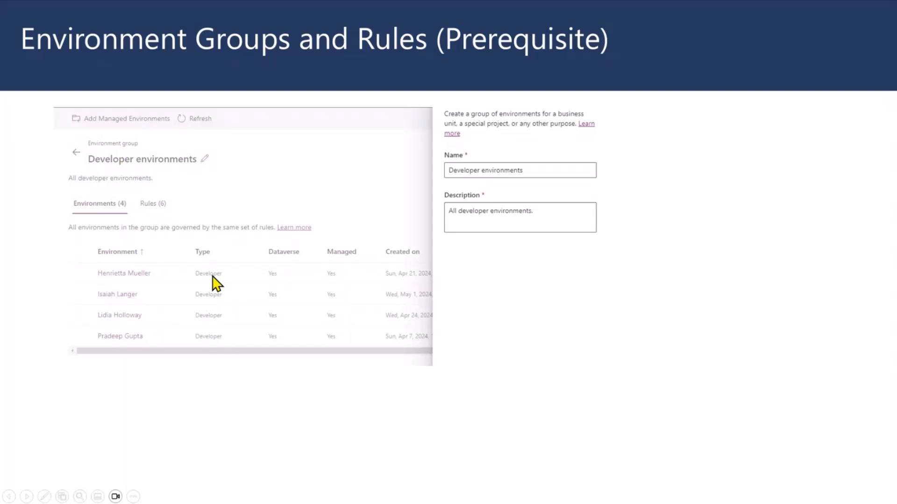
mouse_move(279, 284)
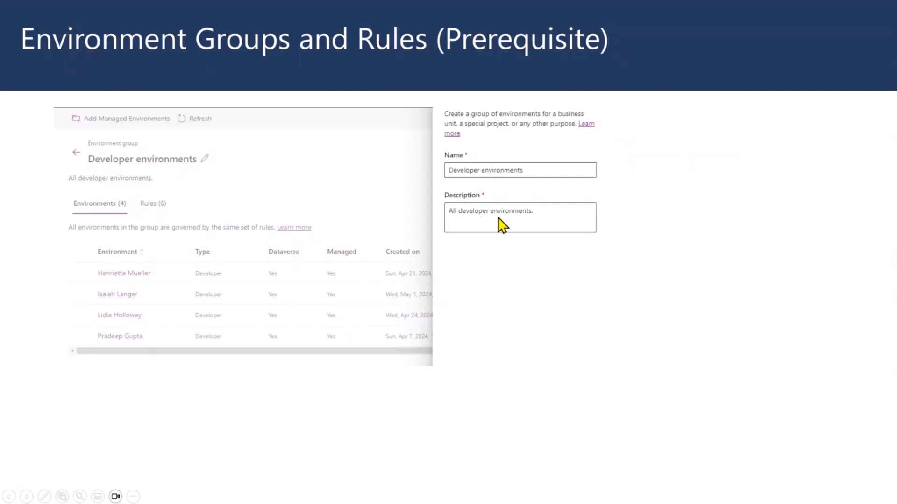
mouse_move(237, 244)
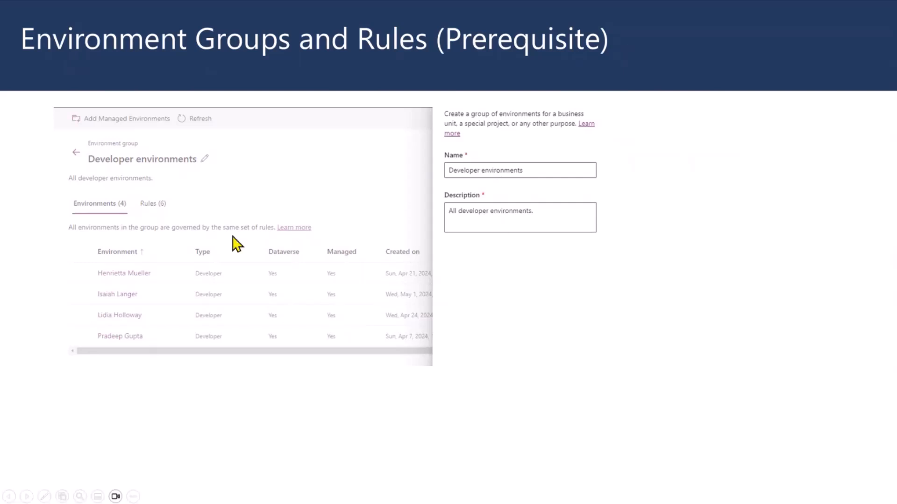
mouse_move(154, 355)
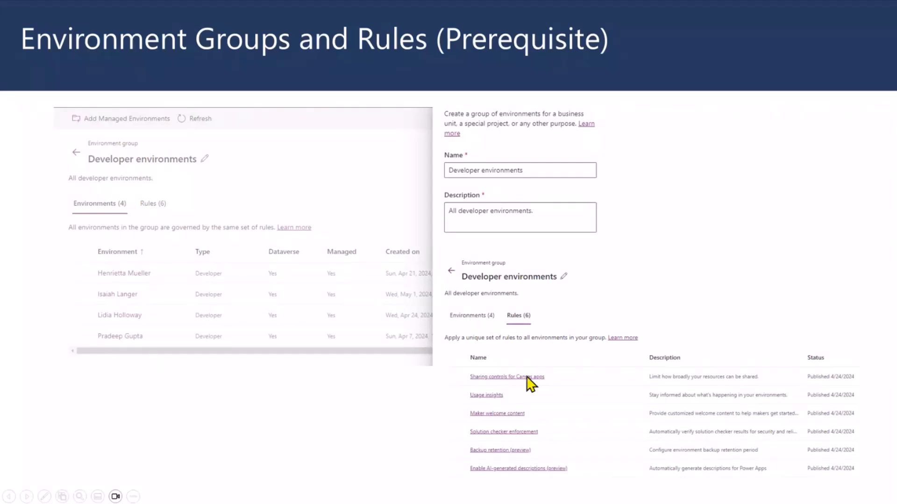
mouse_move(525, 387)
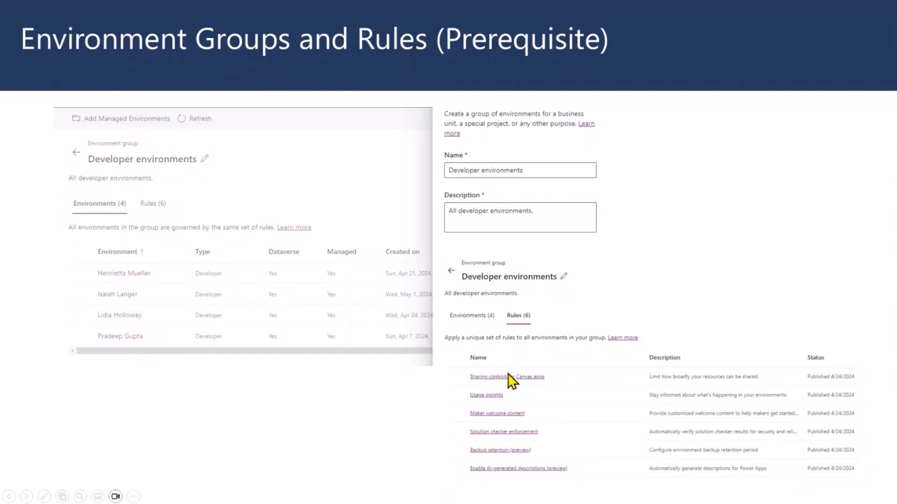
mouse_move(488, 390)
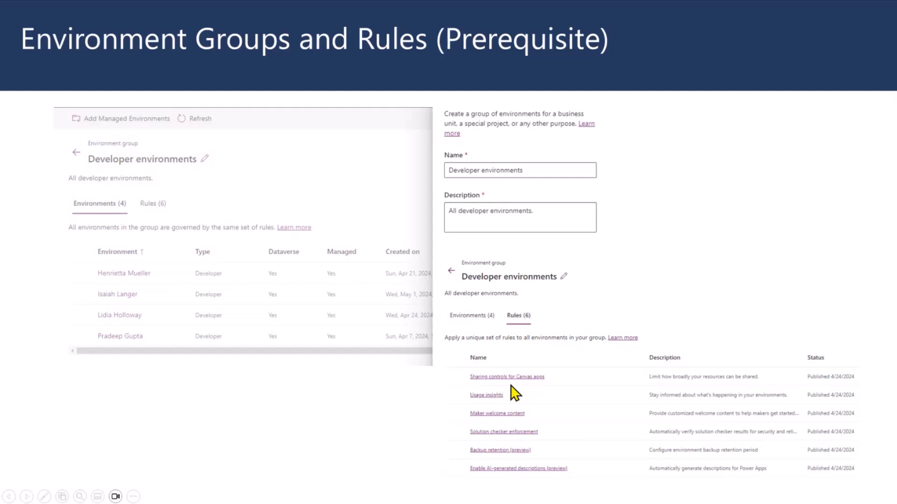
mouse_move(514, 426)
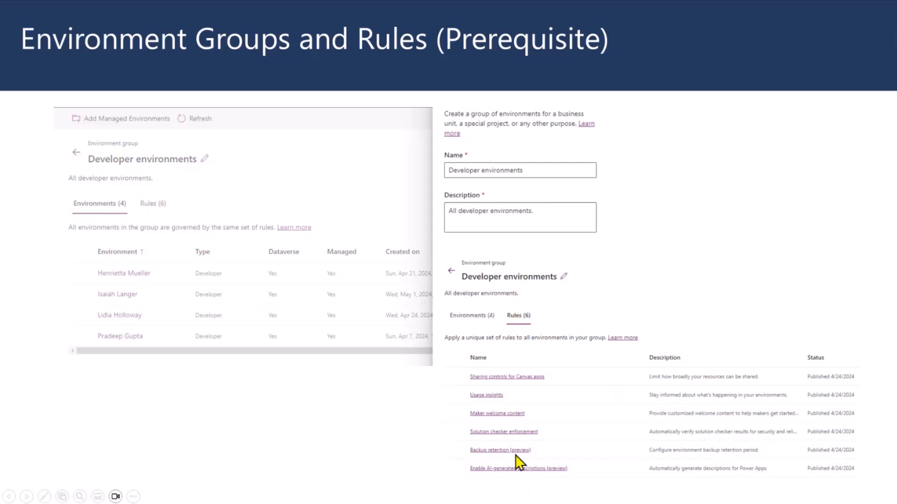
mouse_move(520, 466)
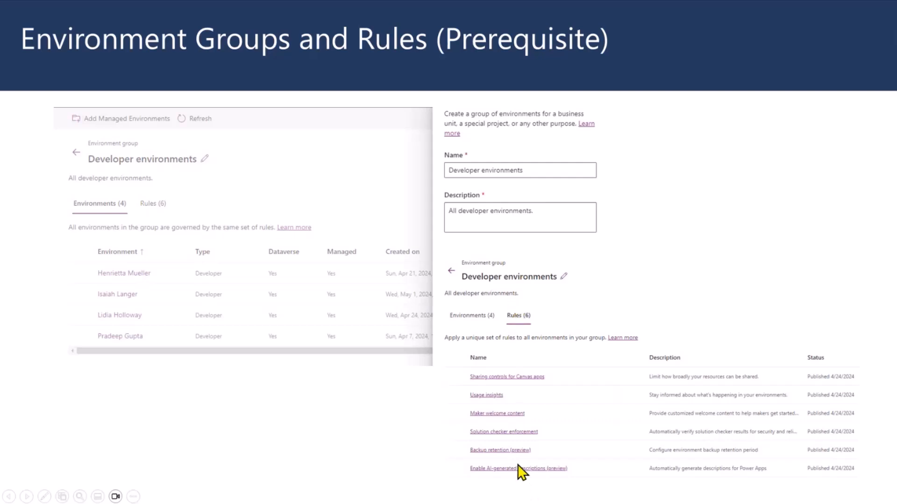
mouse_move(555, 361)
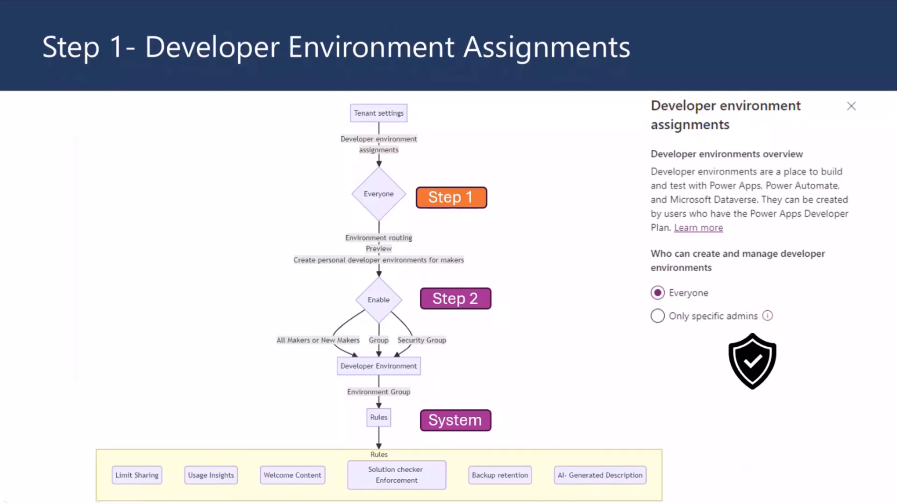
mouse_move(465, 207)
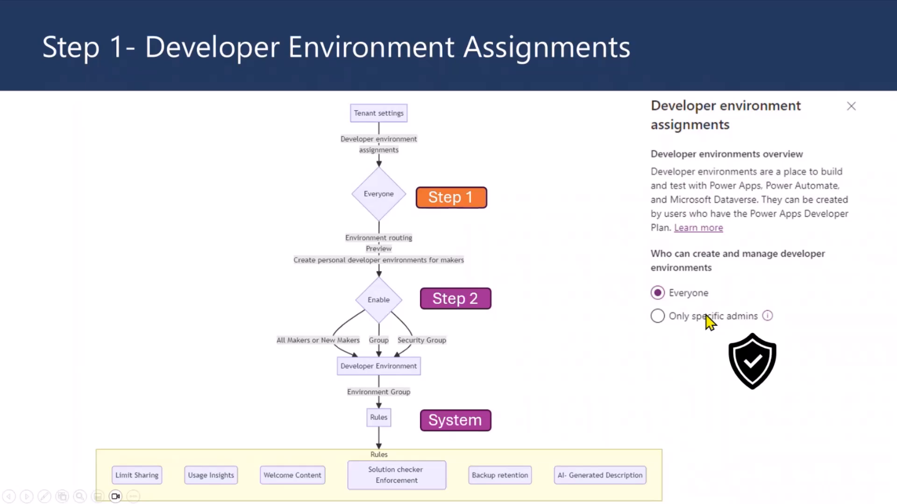
mouse_move(709, 327)
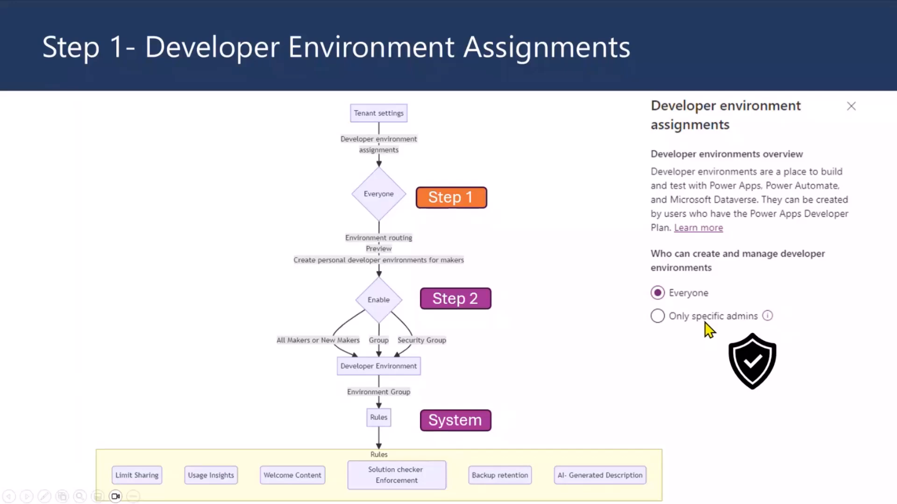
mouse_move(692, 309)
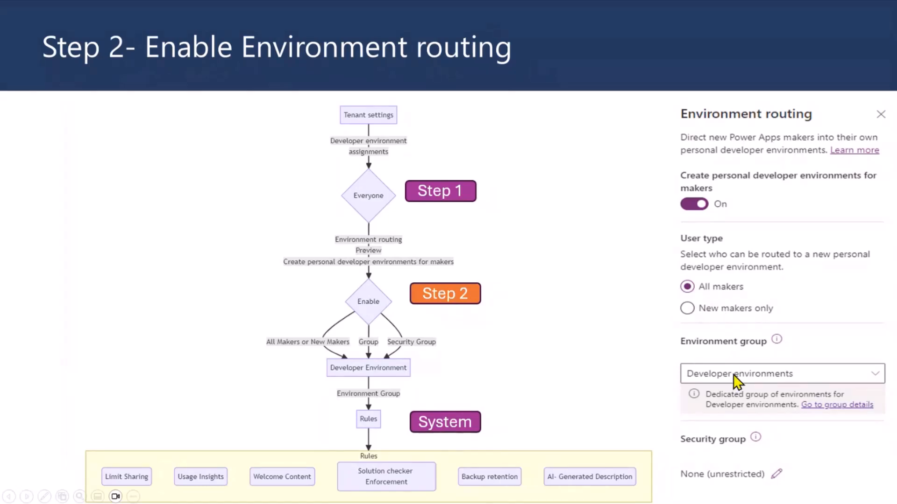
mouse_move(723, 461)
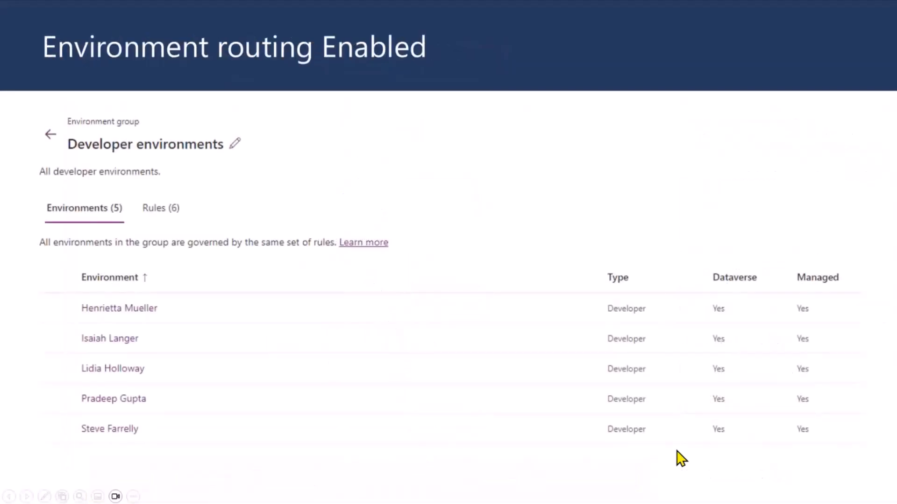
mouse_move(150, 315)
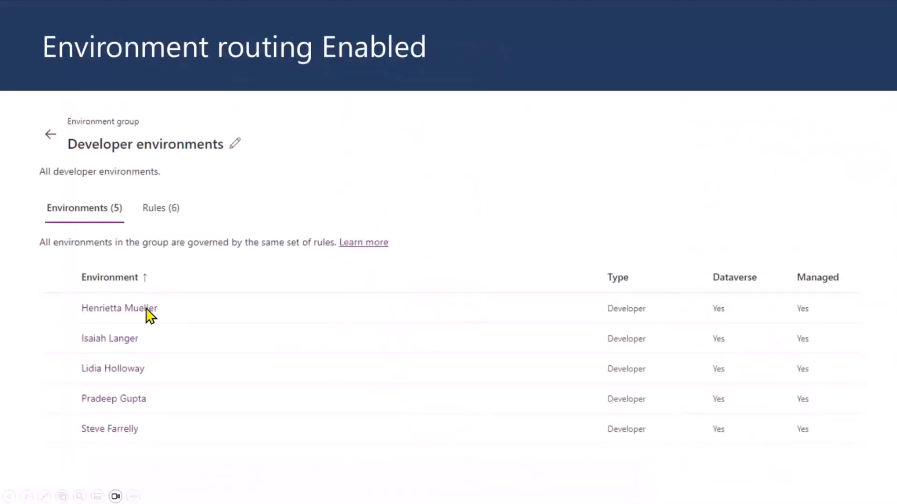
mouse_move(157, 394)
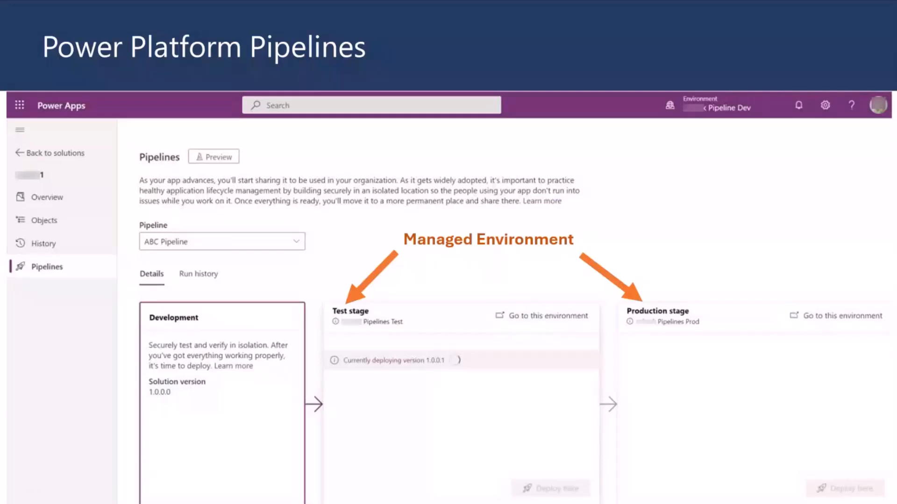
mouse_move(429, 262)
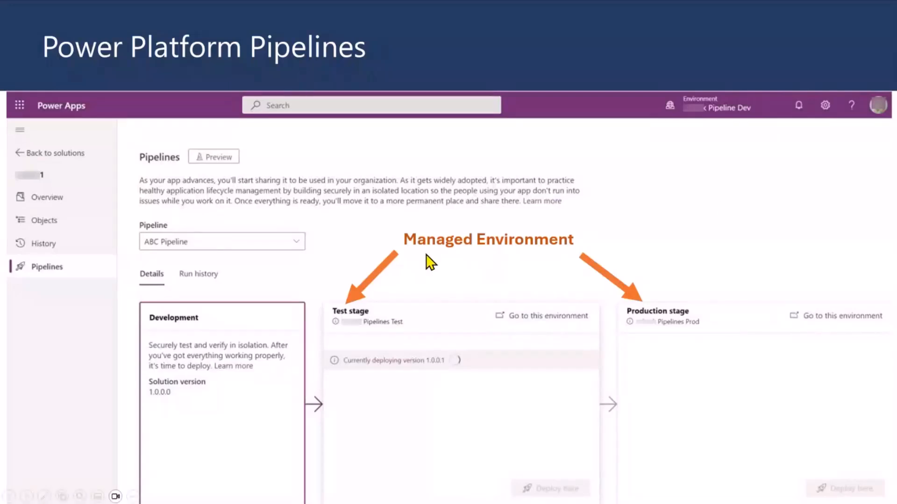
mouse_move(396, 320)
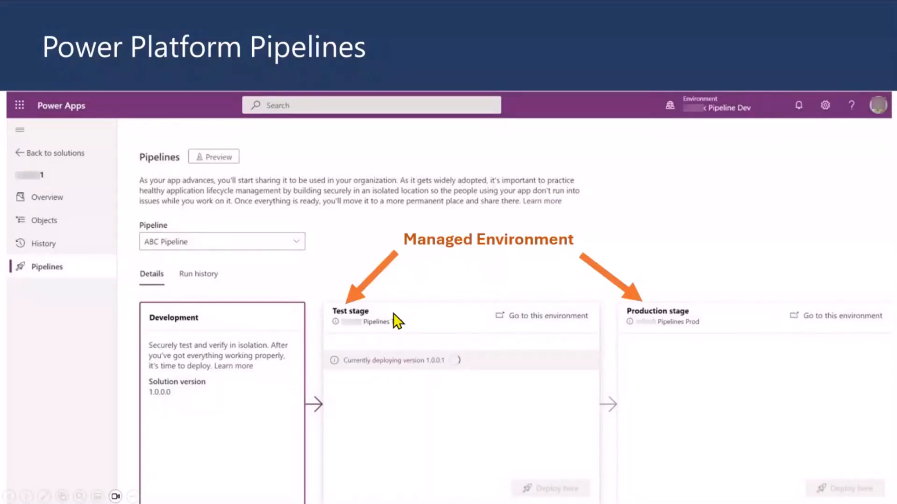
mouse_move(366, 328)
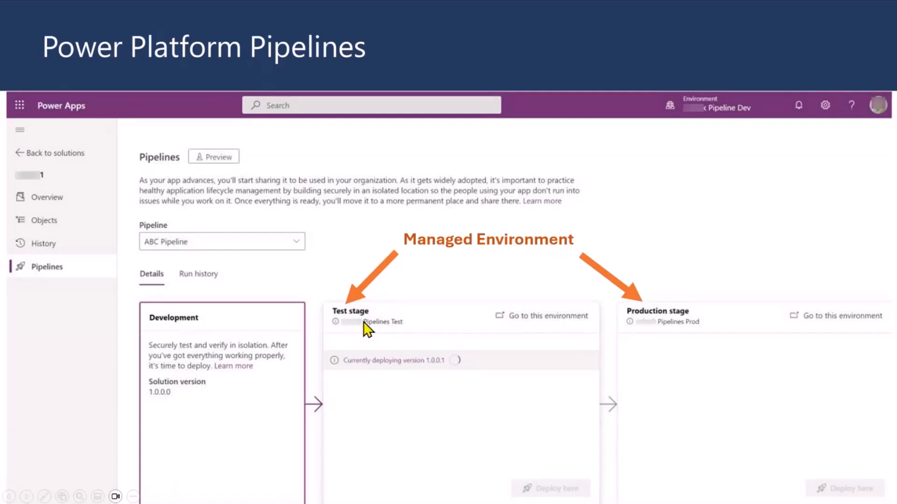
mouse_move(377, 332)
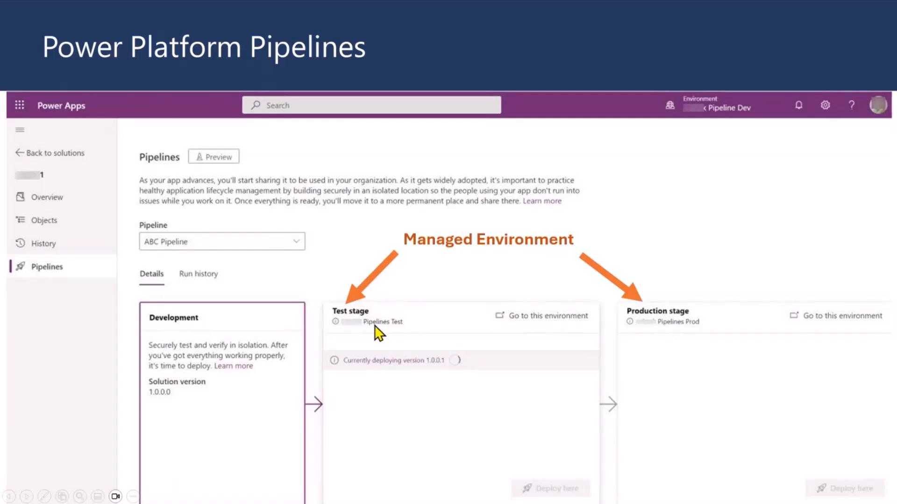
mouse_move(633, 337)
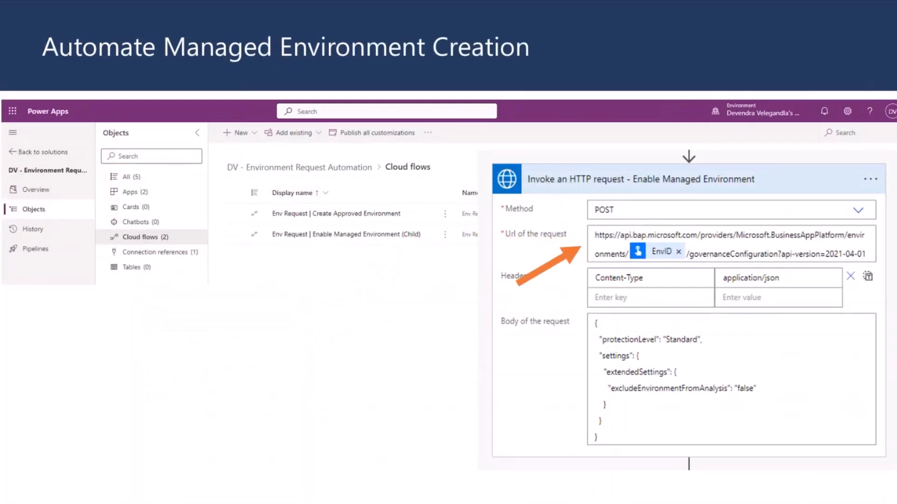
mouse_move(207, 96)
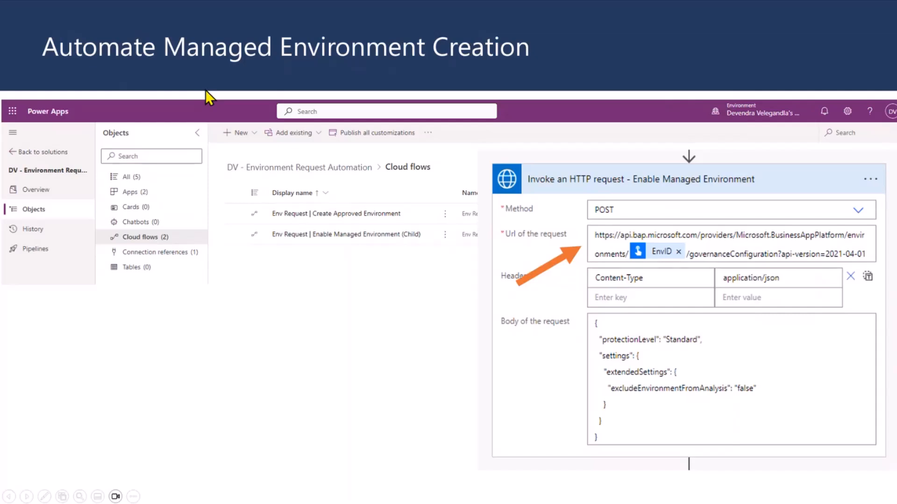
mouse_move(733, 261)
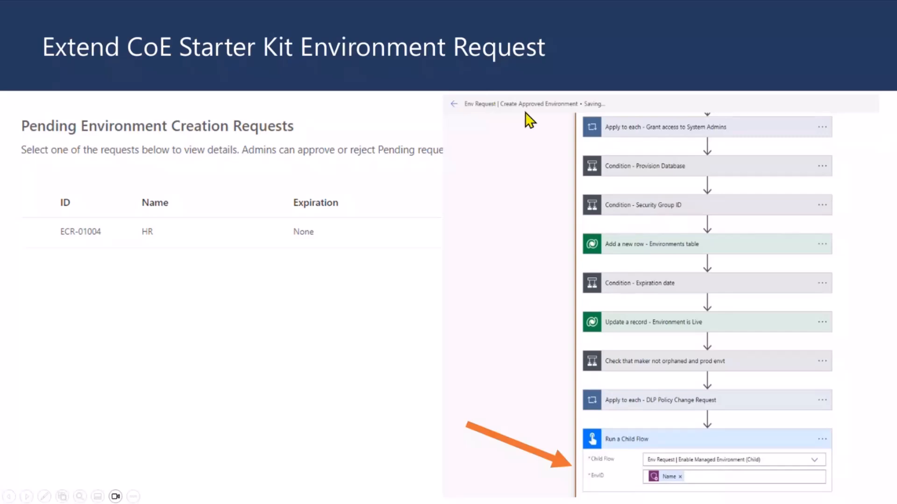
mouse_move(642, 460)
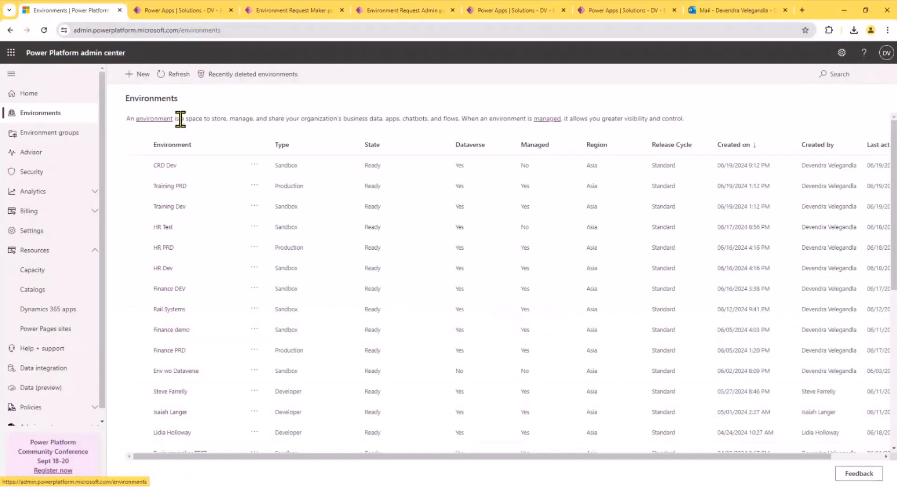
mouse_move(598, 167)
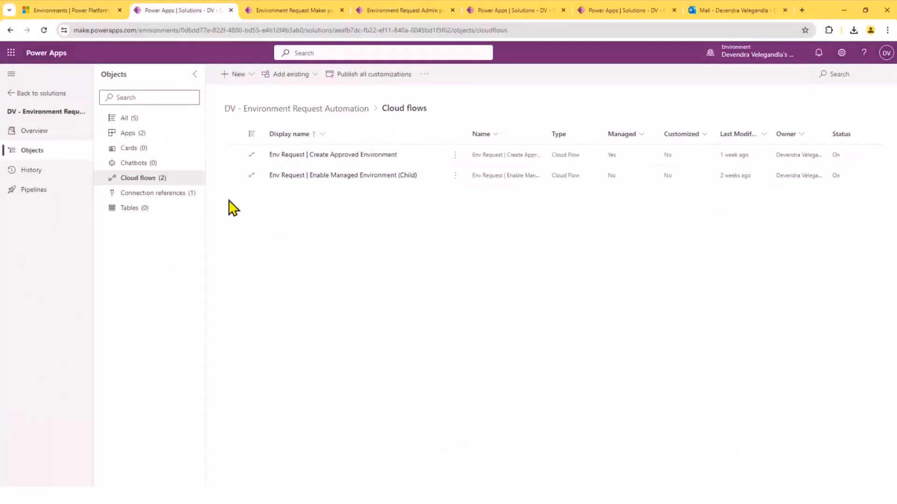
mouse_move(328, 178)
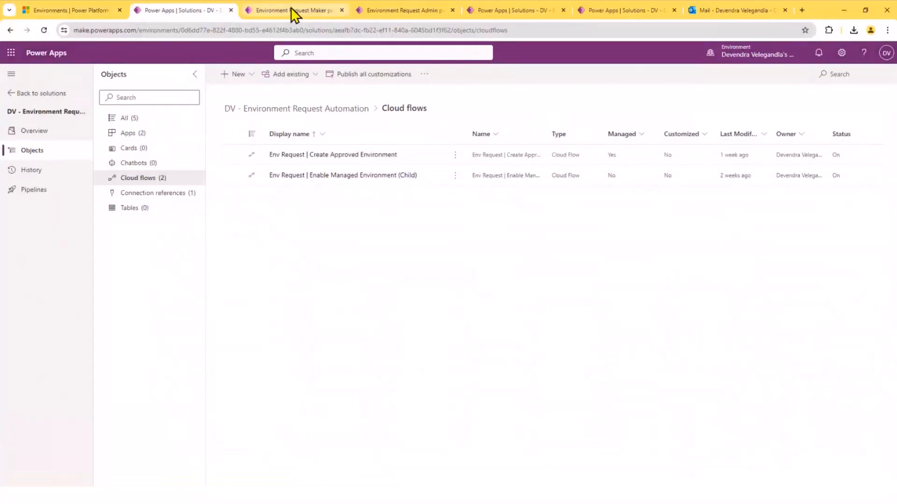
- Show the maker's Pending Environment Creation Requests page listing CRD PRD and CRD TEST
click(292, 10)
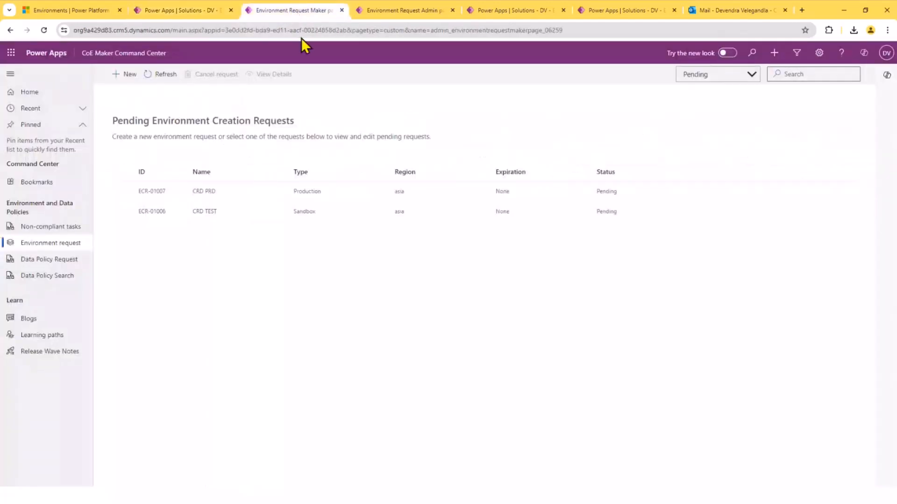
mouse_move(191, 63)
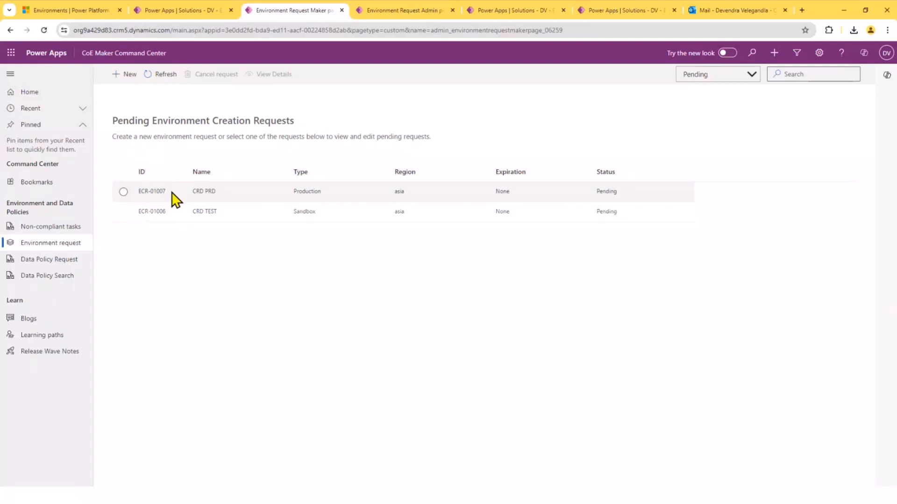
mouse_move(617, 206)
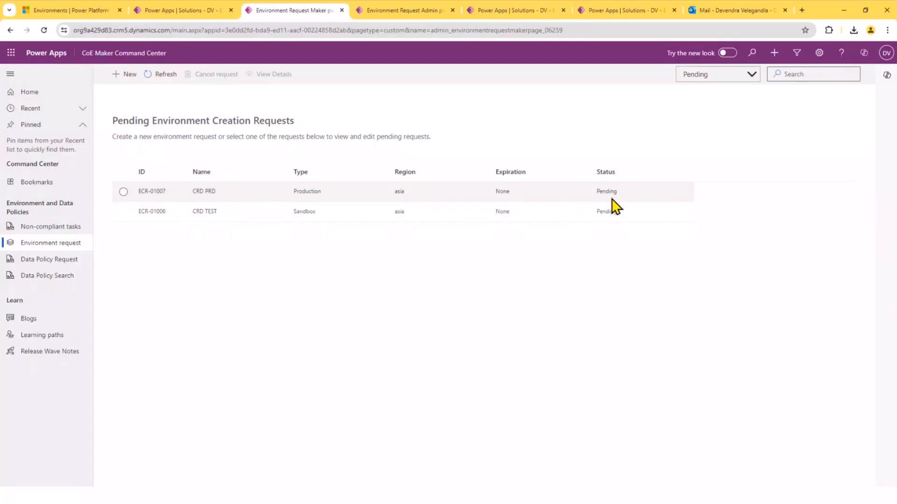
- View the pending CRD PRD request's details in the Environment Request Admin app
click(403, 9)
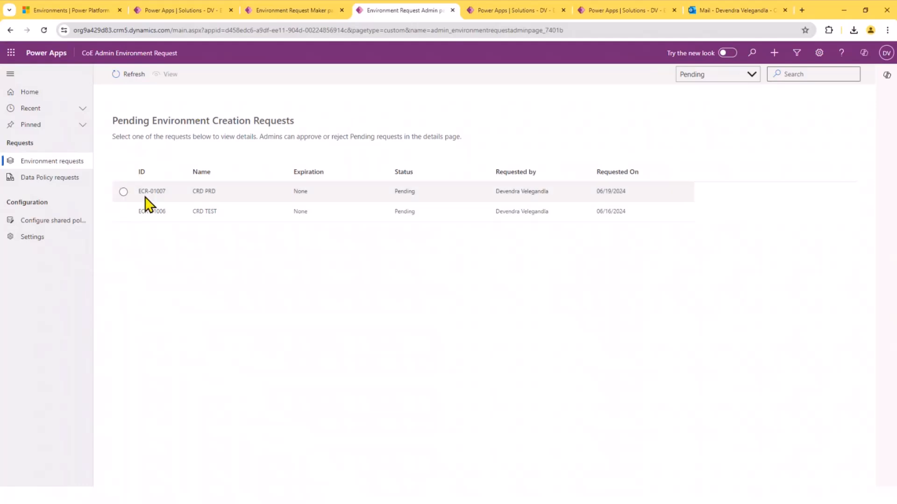
click(123, 192)
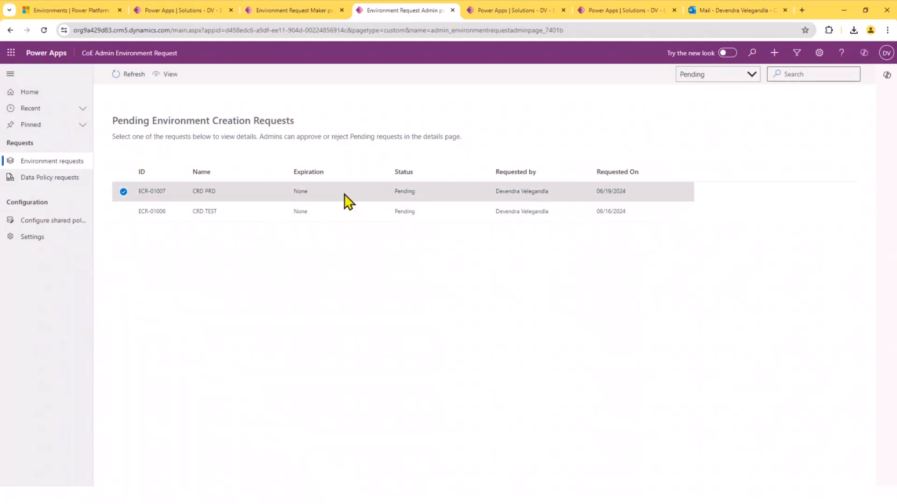
mouse_move(170, 74)
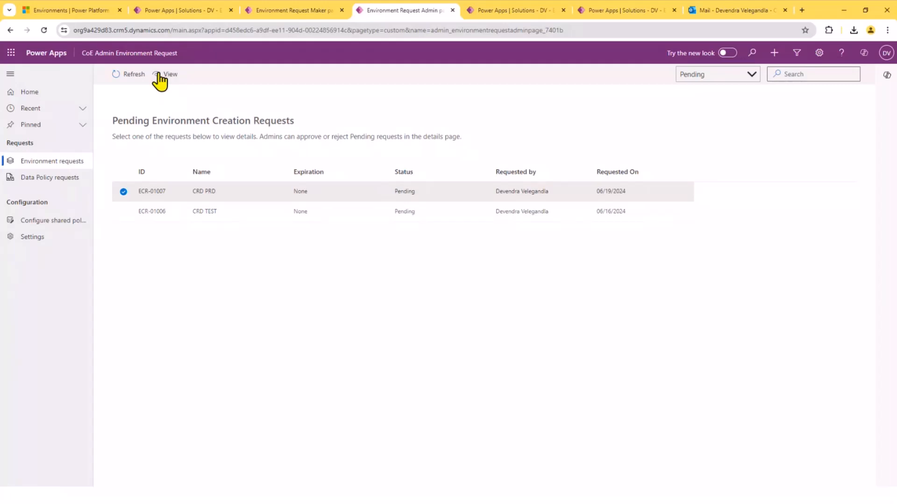
click(170, 74)
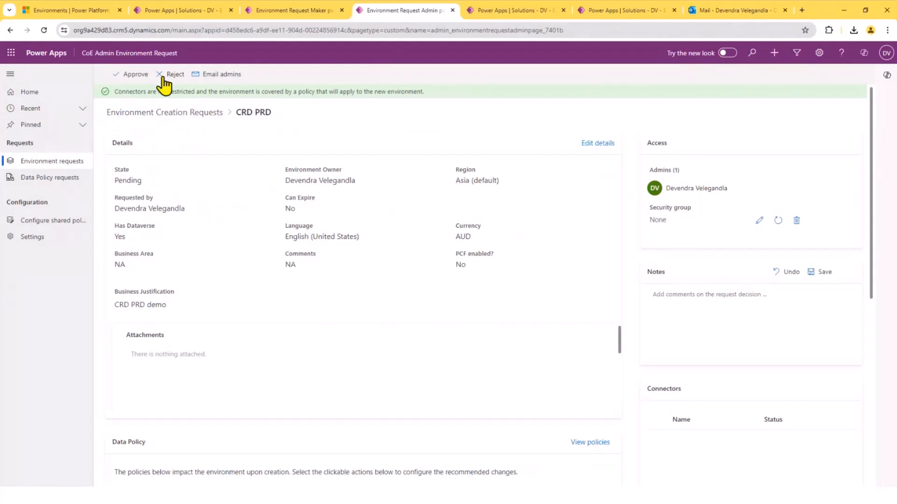
mouse_move(469, 51)
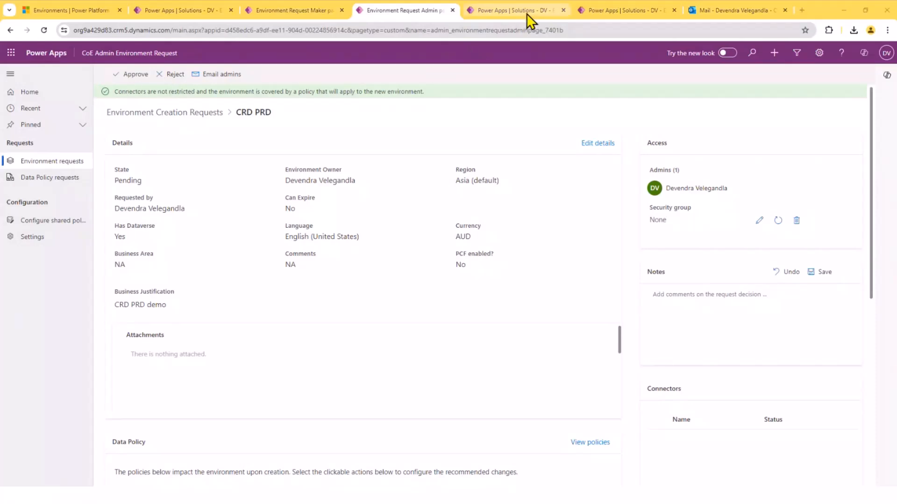
- Review the Create Approved Environment run history down to the Run a Child Flow step
click(513, 9)
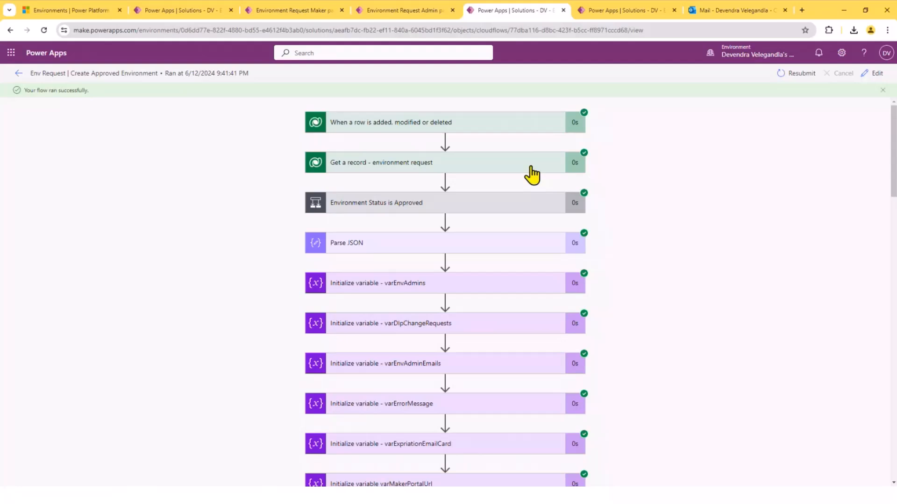
scroll(down, 3)
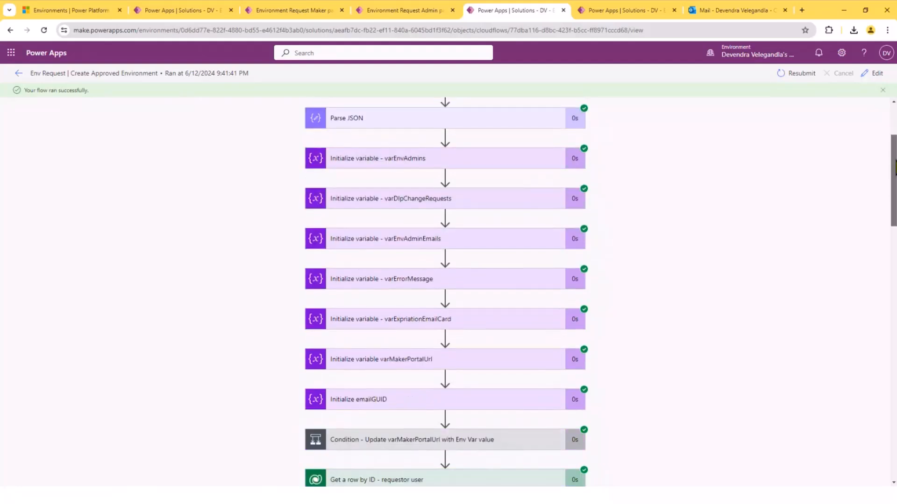
scroll(down, 3)
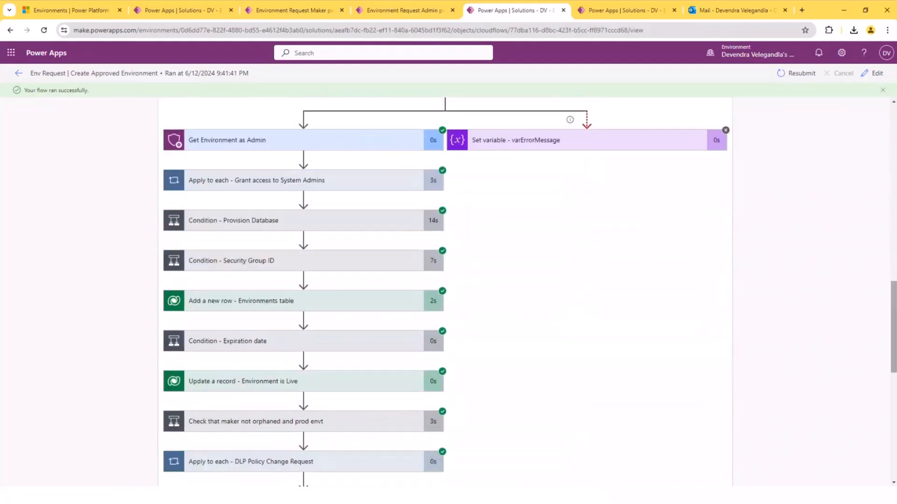
mouse_move(309, 320)
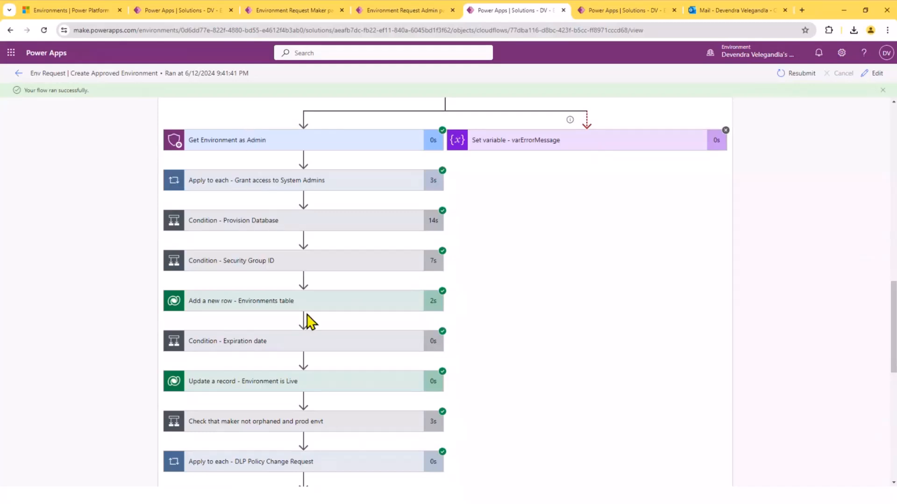
scroll(down, 3)
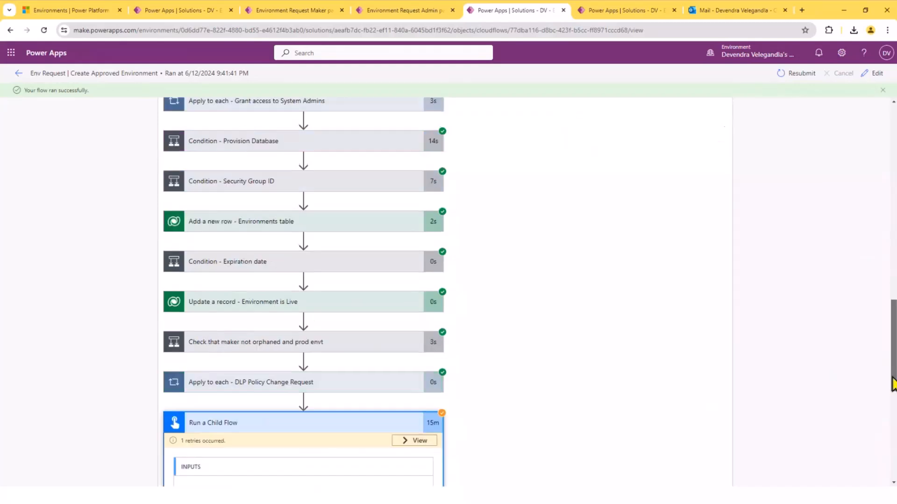
scroll(down, 3)
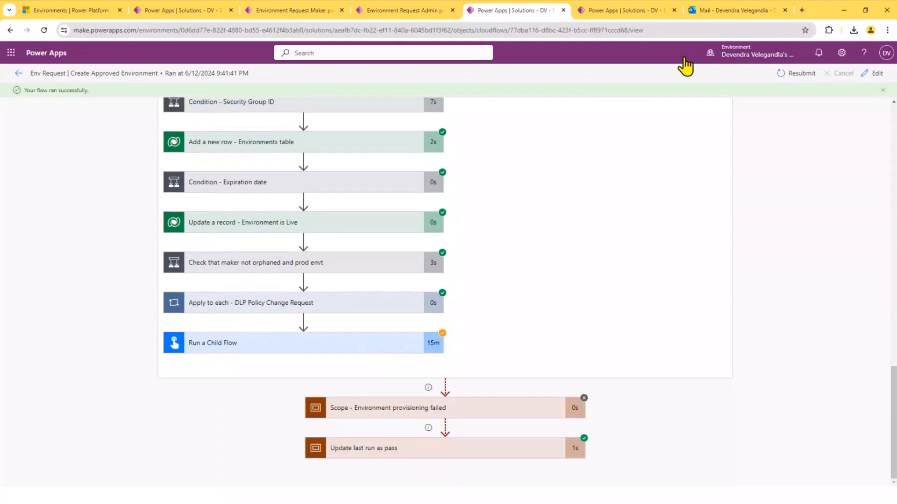
mouse_move(612, 11)
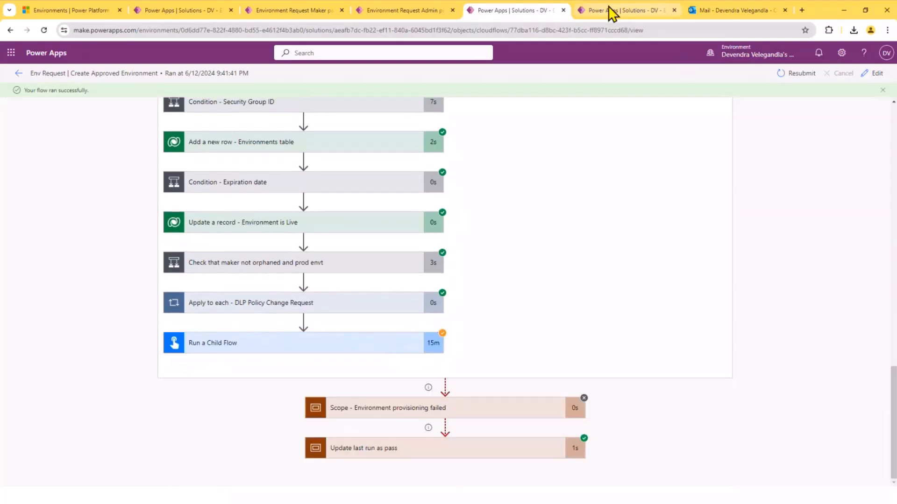
- Review the child flow run enabling managed environment down to its HTTP request body
click(626, 9)
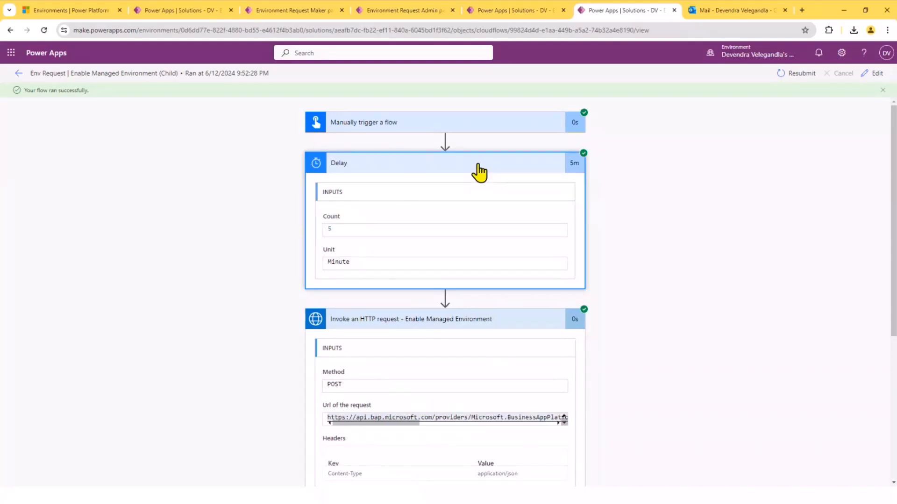
mouse_move(890, 331)
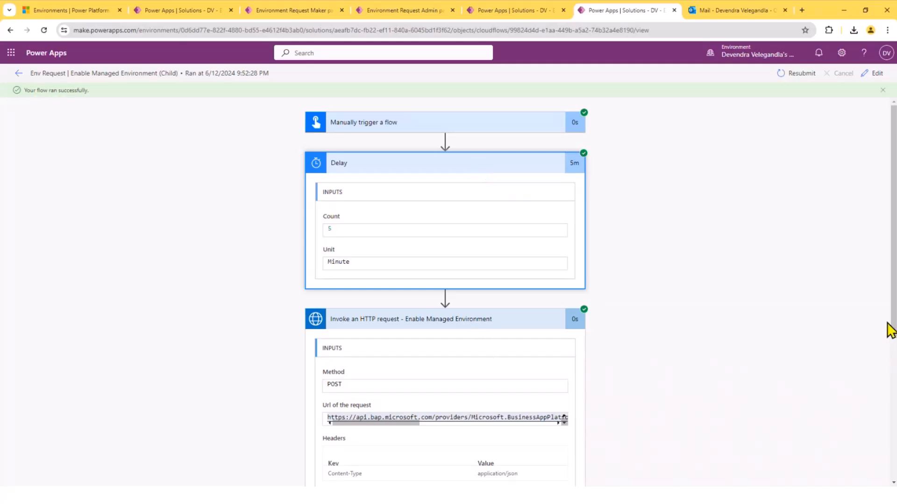
scroll(down, 3)
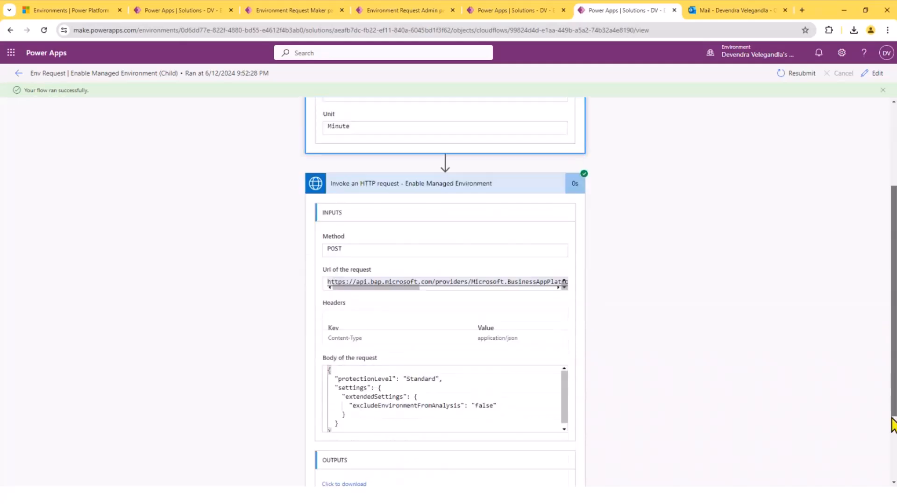
scroll(down, 3)
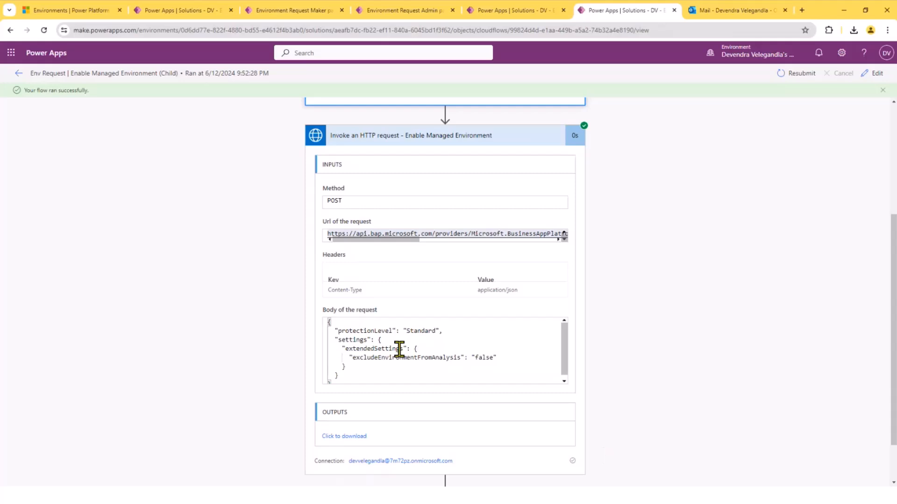
mouse_move(409, 156)
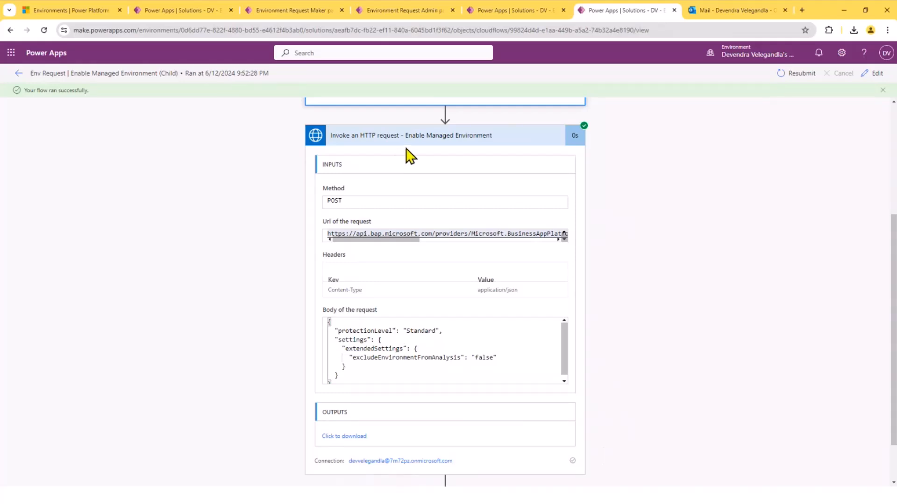
mouse_move(738, 10)
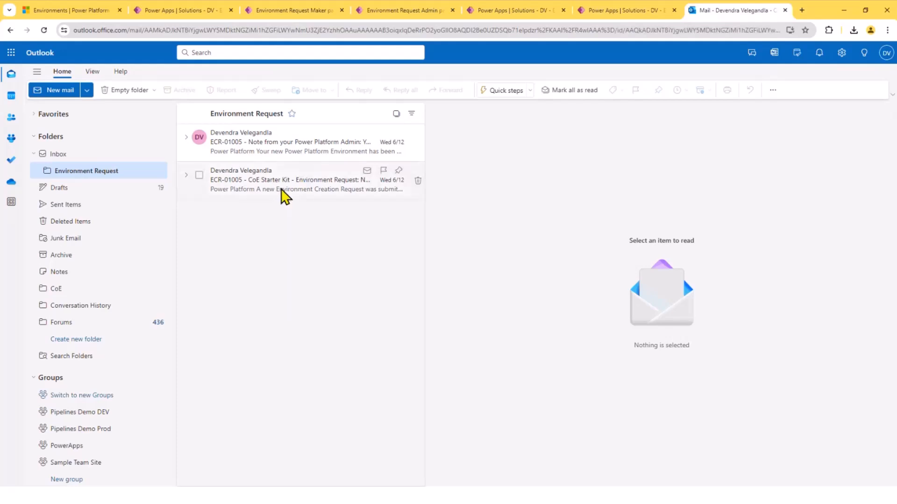
- Read the ECR-01005 submission email and the email announcing the environment is live
click(286, 179)
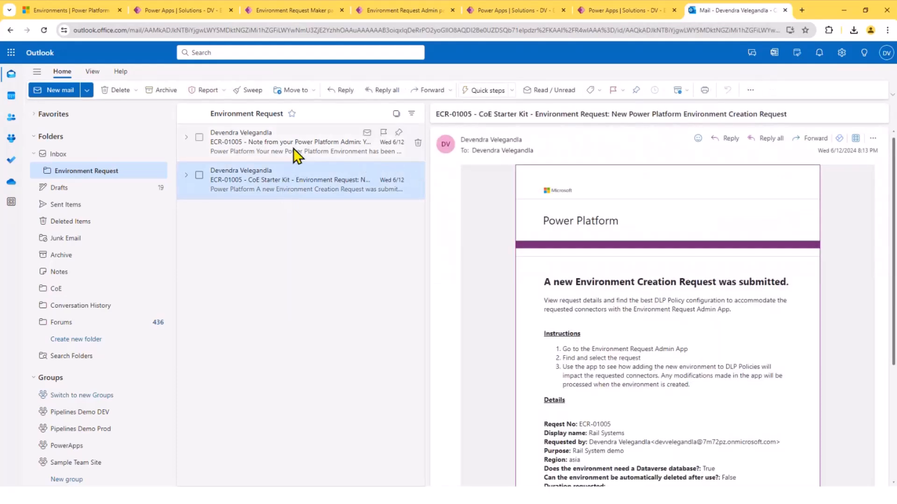
click(289, 142)
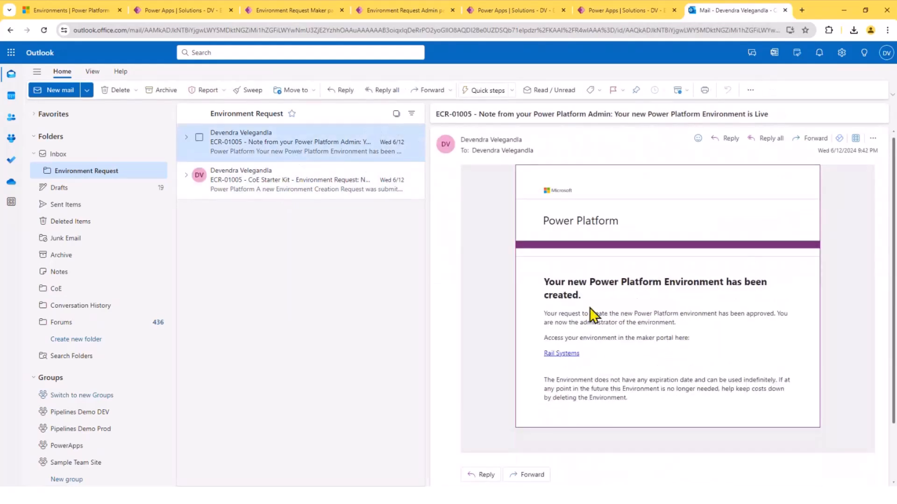